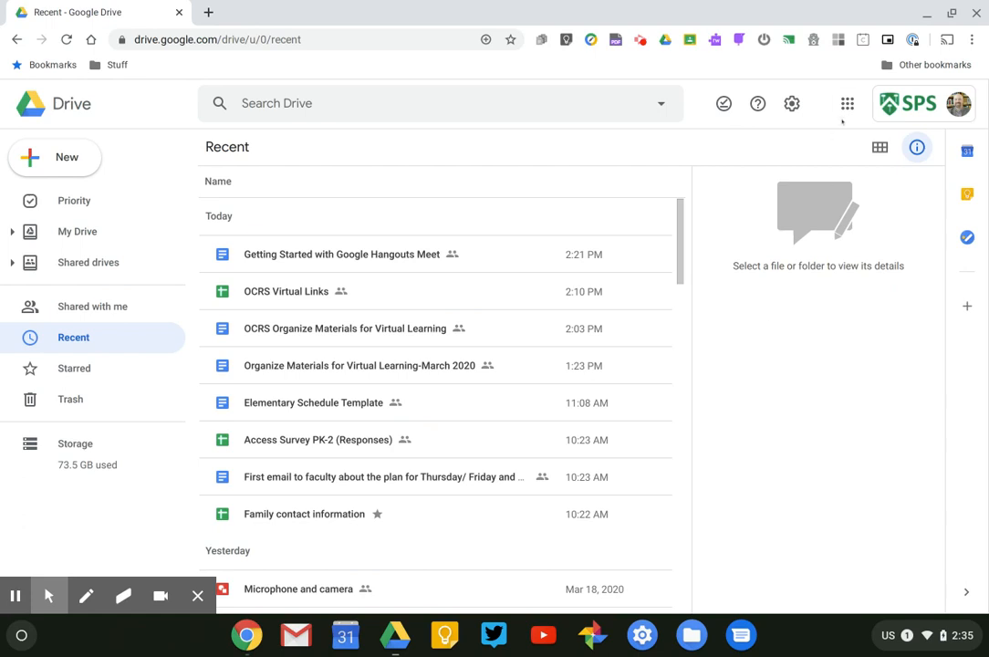
- Browse the Google apps list from the current tab and close it again
click(847, 103)
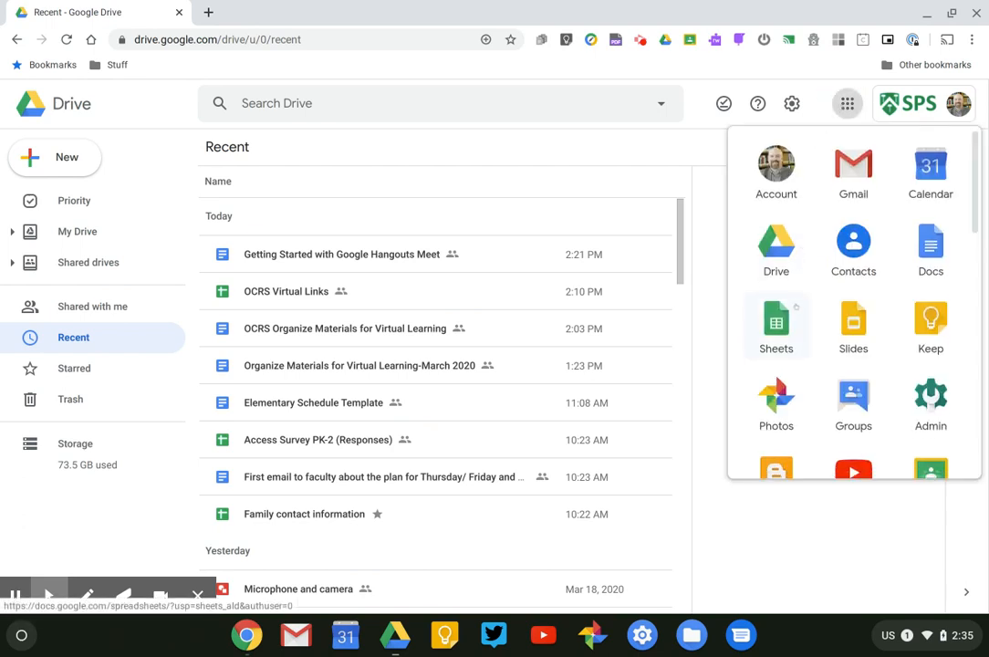
scroll(down, 3)
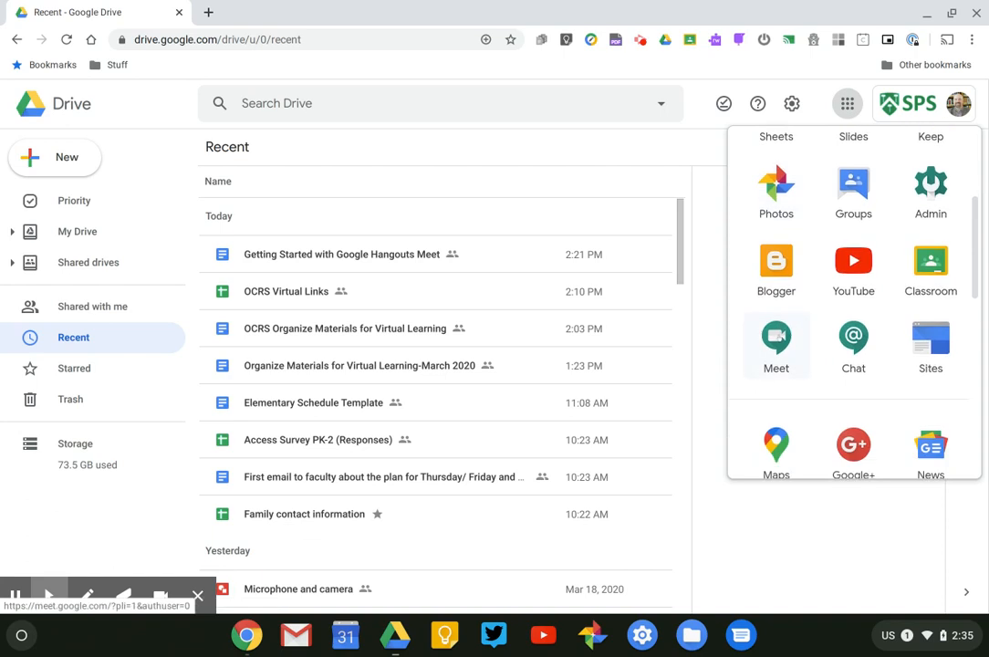
click(776, 346)
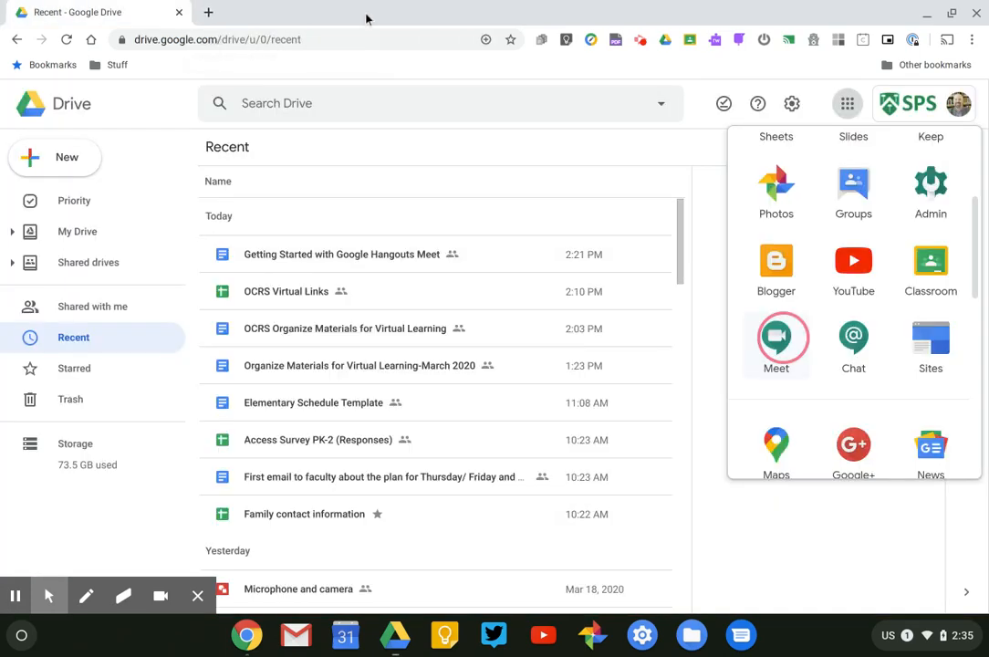
click(847, 102)
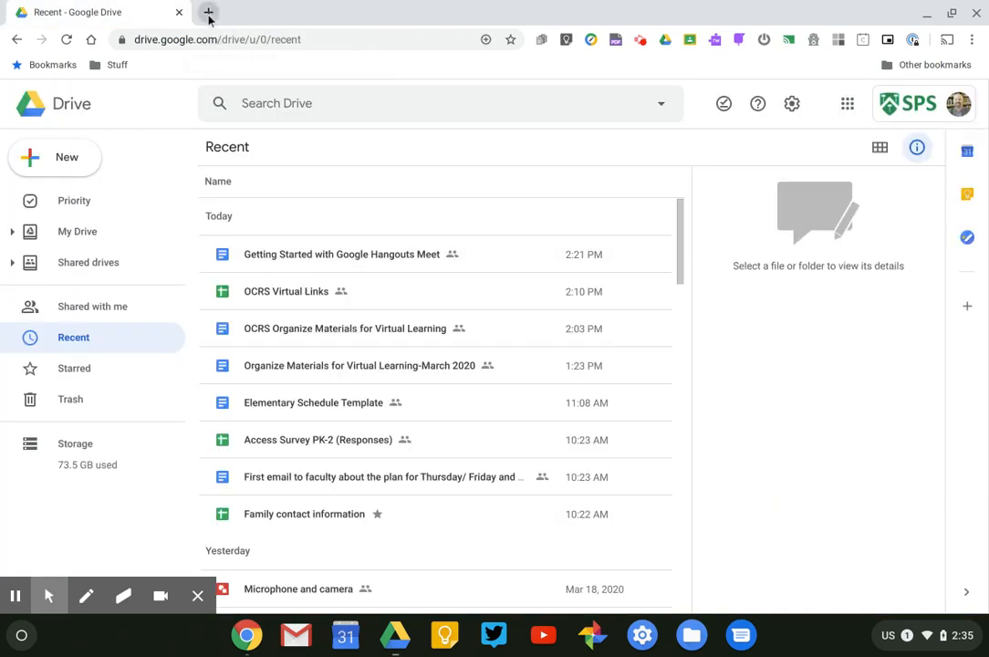
- Open meet.google.com in a new Chrome tab via the Meet suggestion
click(208, 11)
text(meet.google.c)
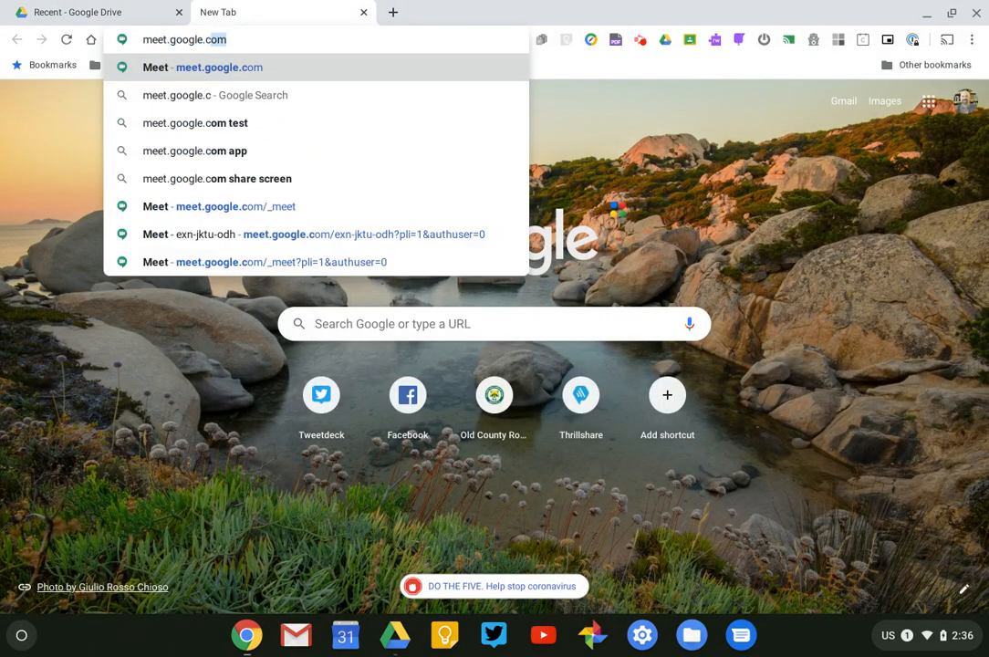
click(236, 206)
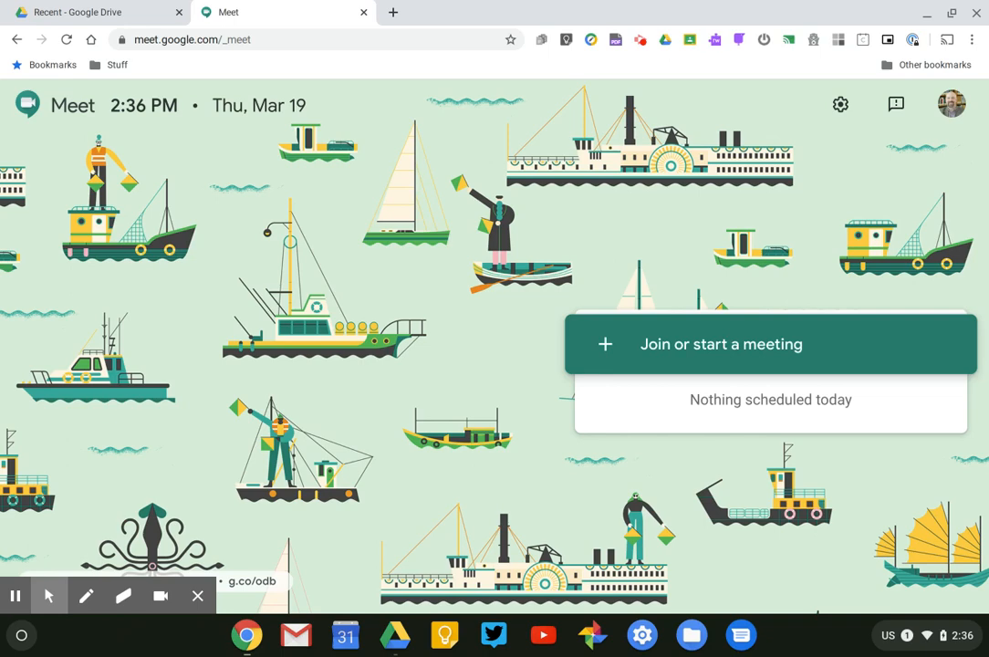
mouse_move(194, 12)
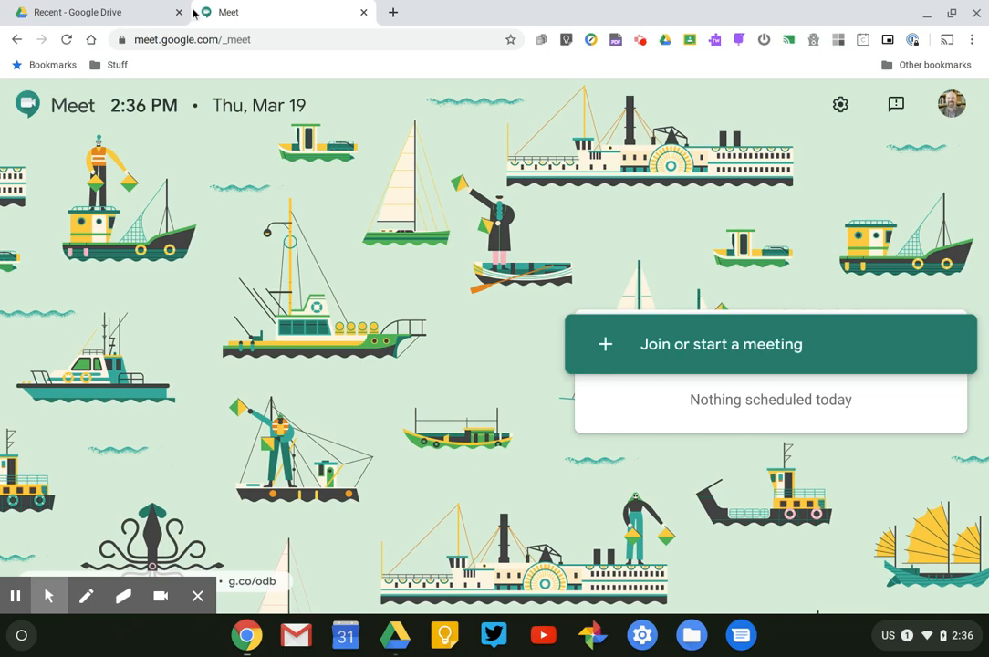
mouse_move(124, 40)
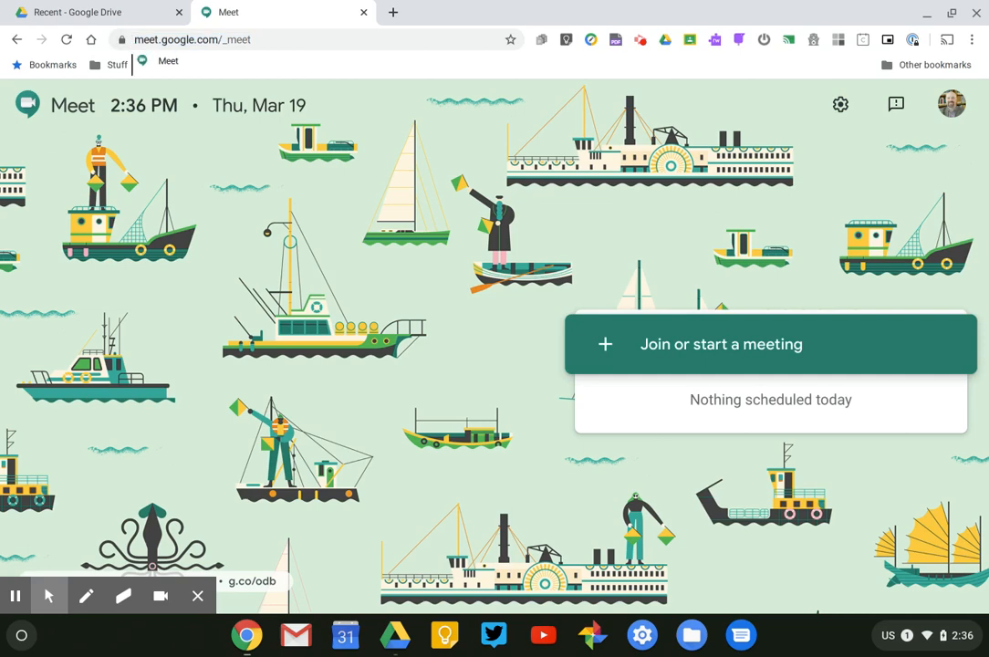
- Add Meet to the bookmarks bar and reopen the Meet start page from that bookmark
click(511, 40)
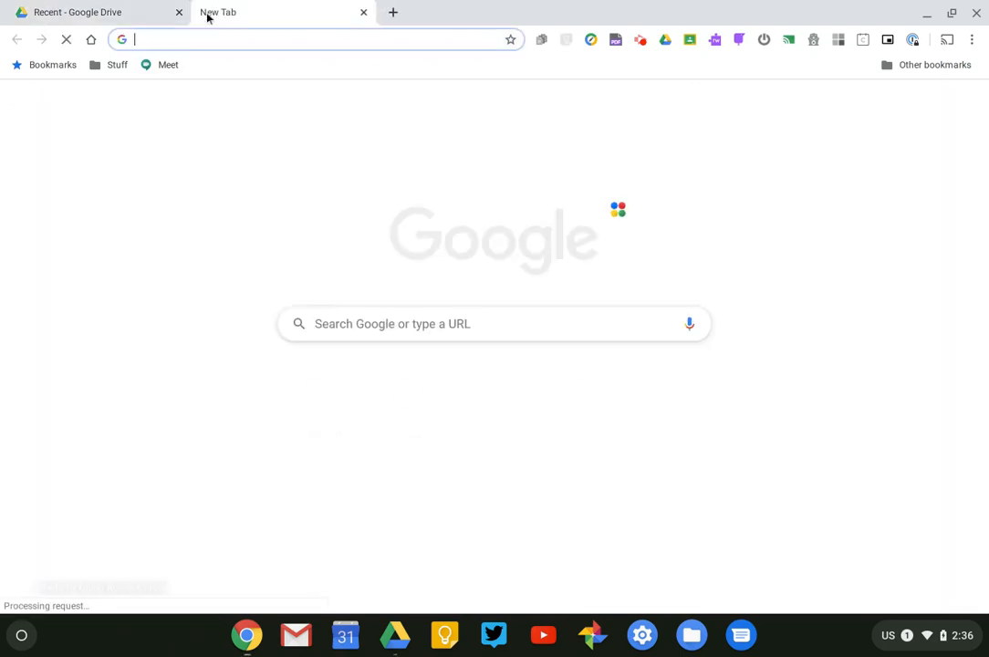
click(168, 65)
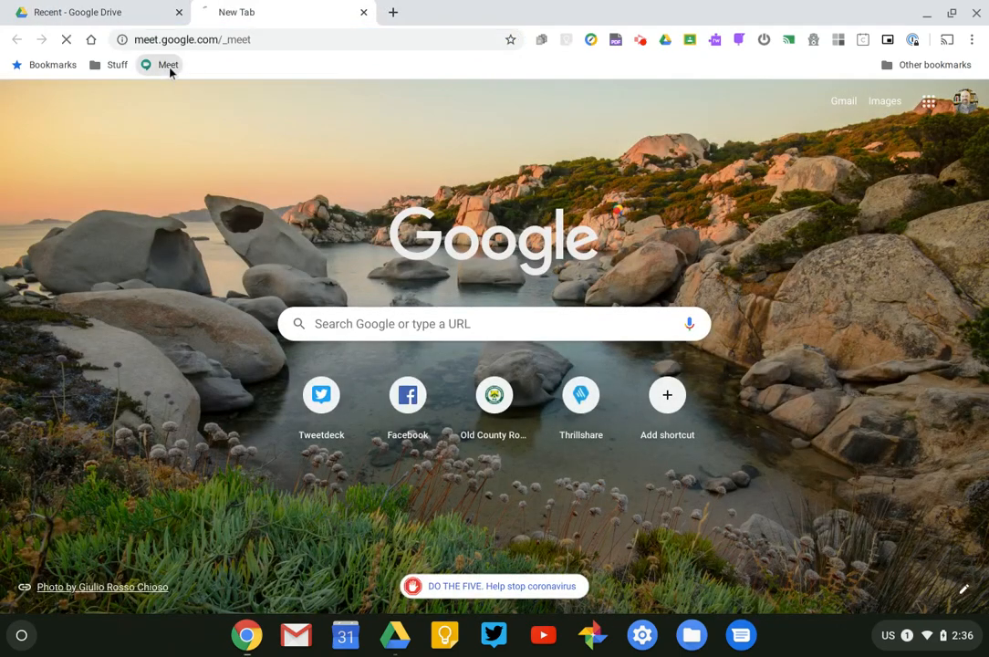
click(168, 64)
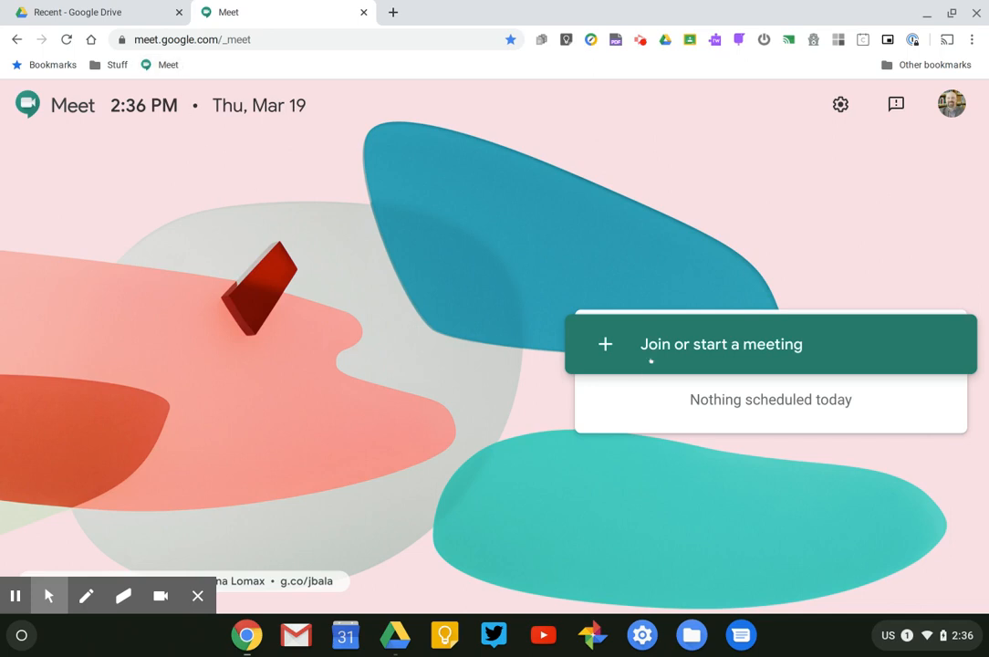
- Start joining a meeting and enter the nickname 'MrBarrette Cla' in the code field
click(719, 343)
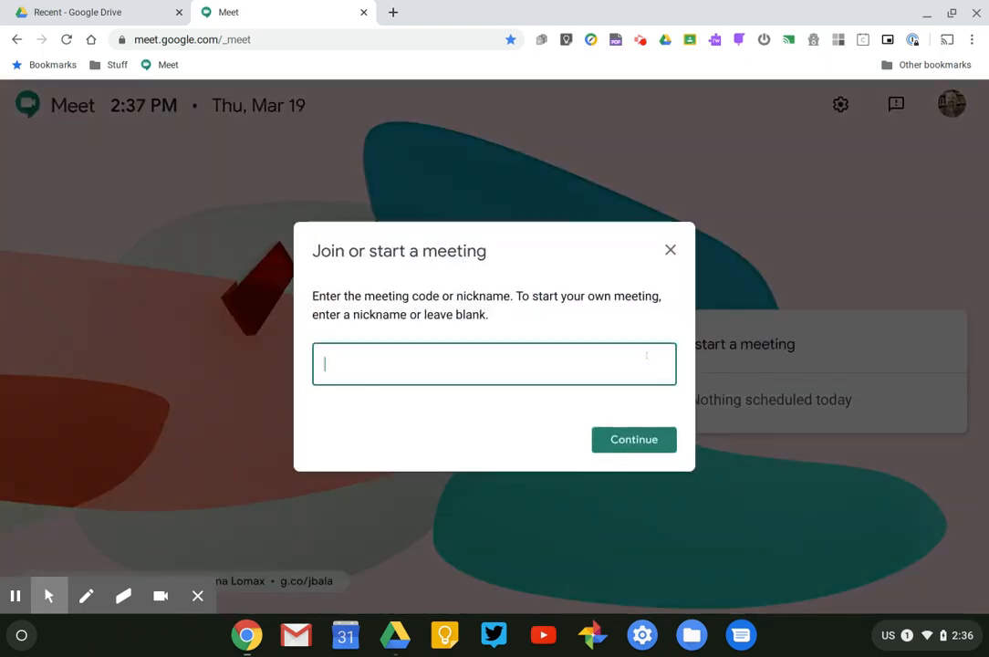
text(MrBarrette)
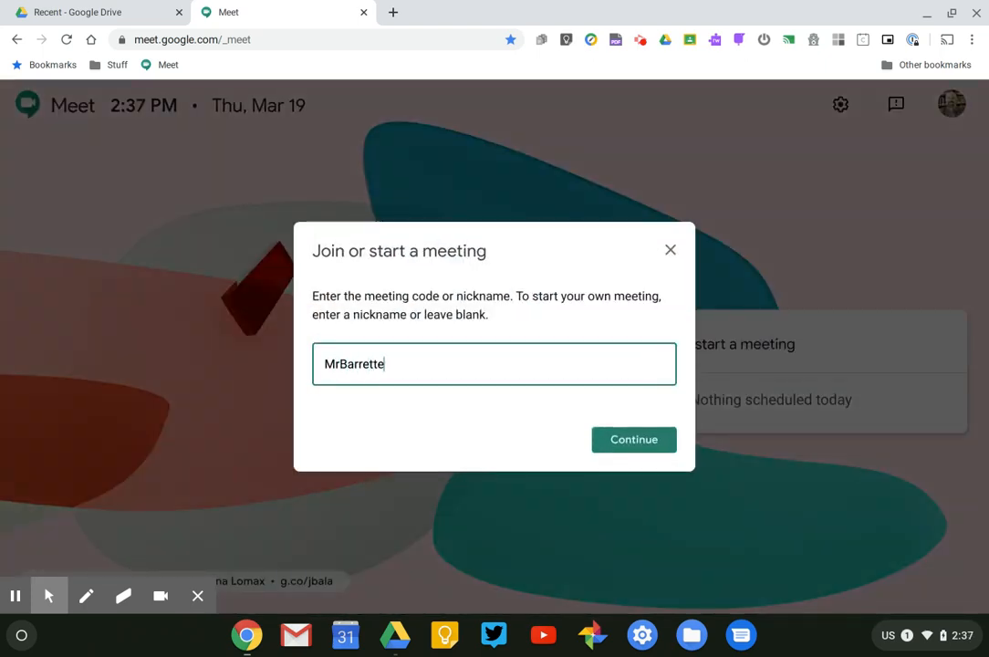
text(Cla)
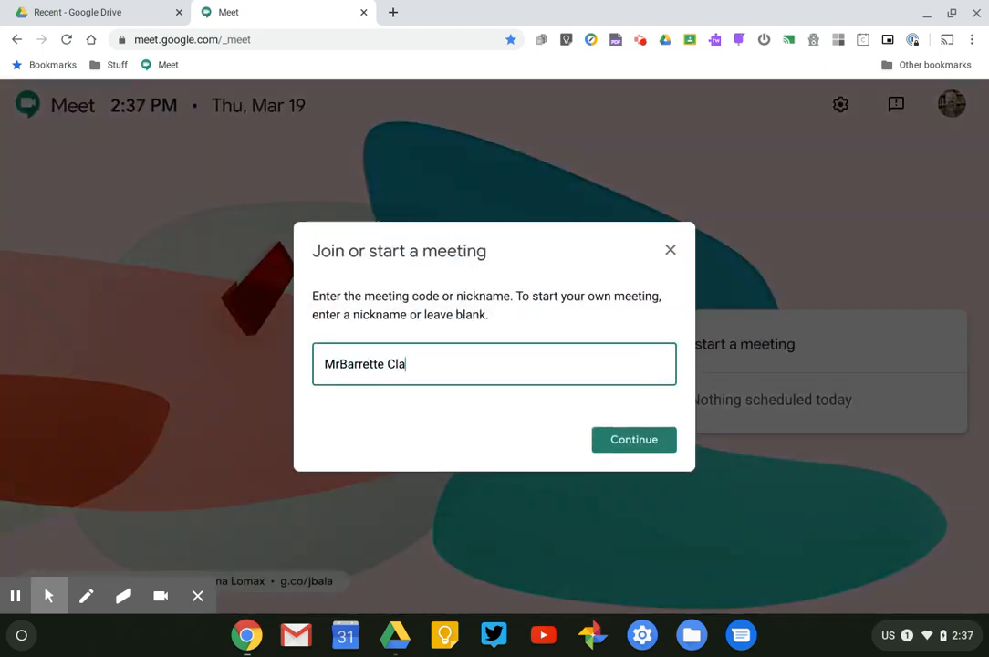
- Complete the nickname 'MrBarrette Classroom', continue, and allow camera and microphone access
text(ssroom)
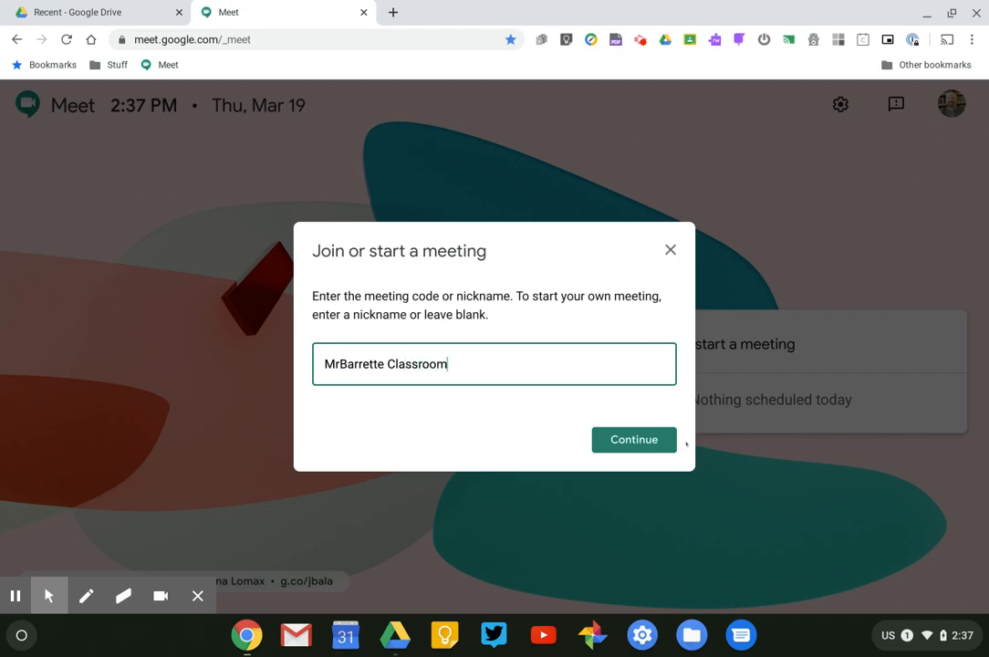
click(633, 438)
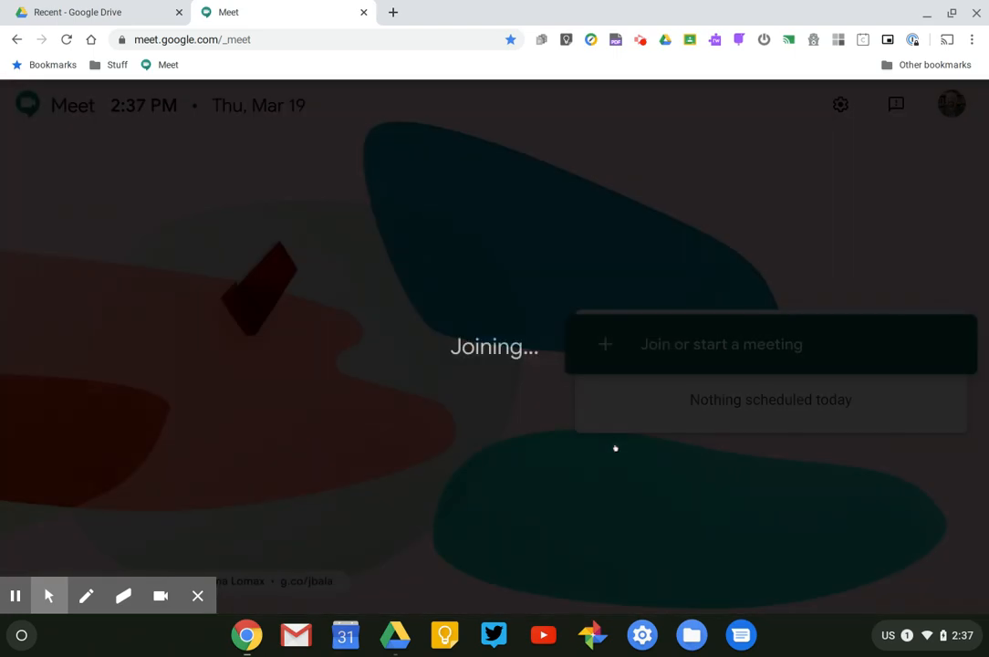
click(721, 343)
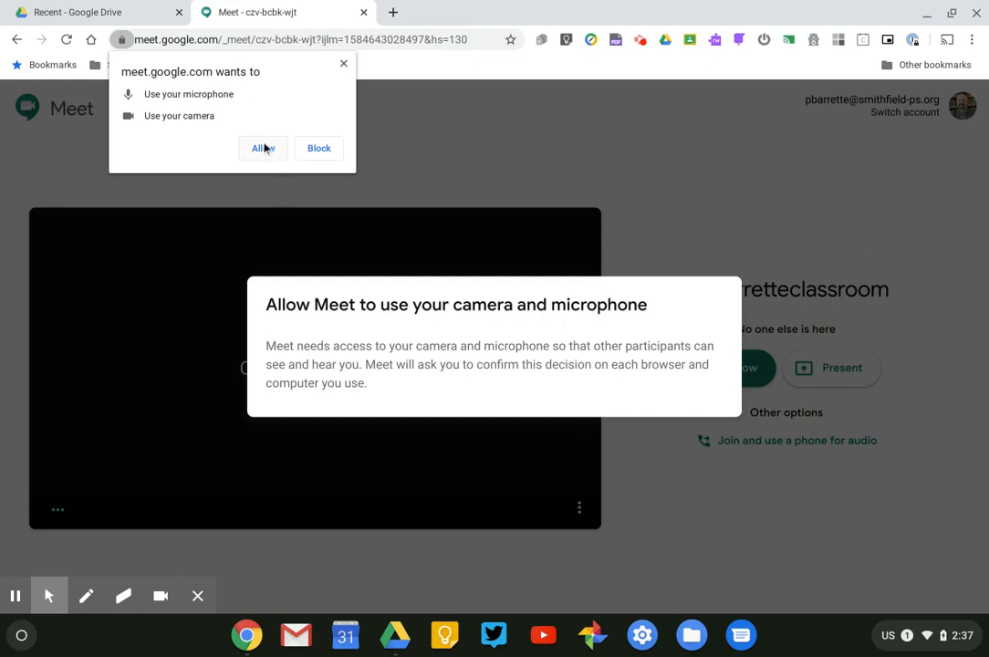
click(263, 147)
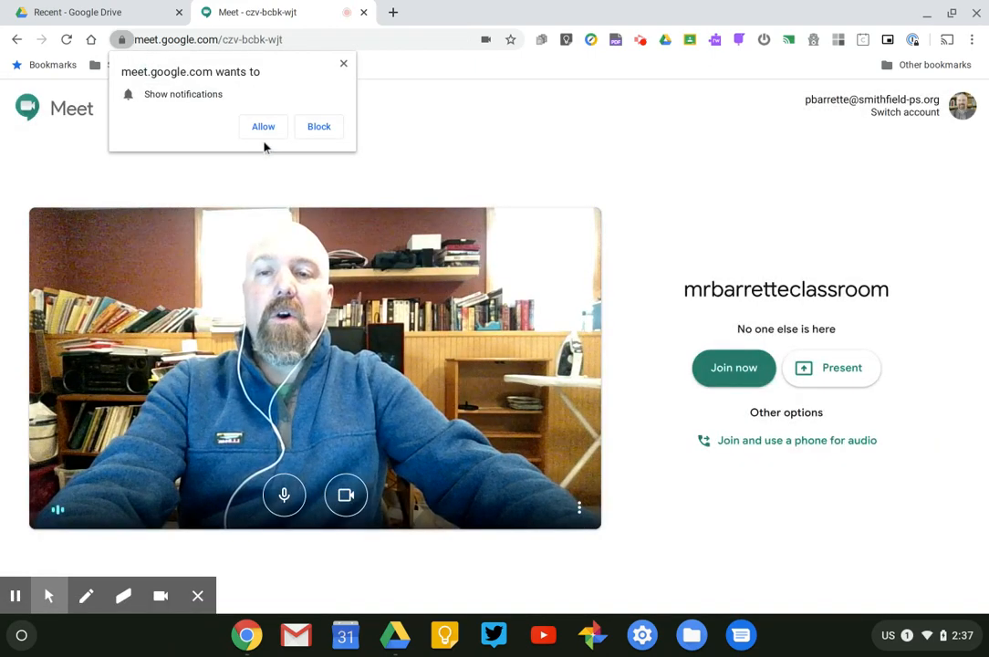